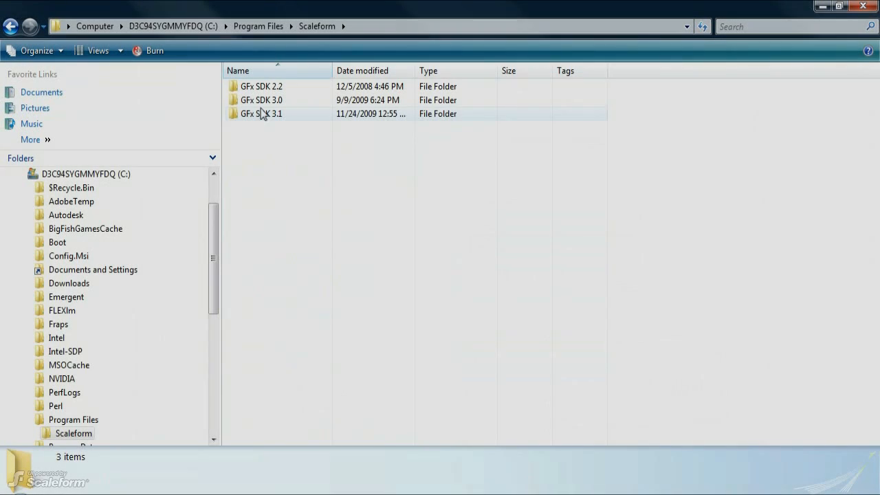
# Step: Browse down through GFx SDK 3.1 \ Apps \ Kits \ HUD into the Common source folder
pyautogui.doubleClick(261, 112)
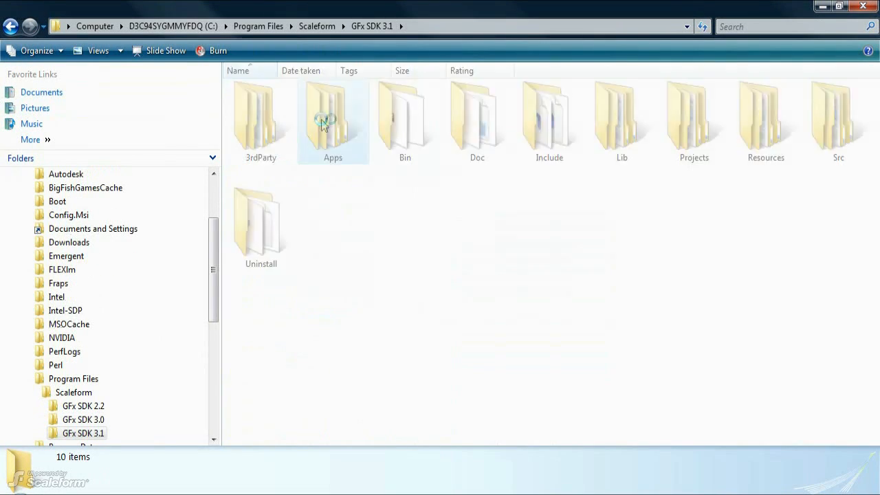
pyautogui.doubleClick(333, 117)
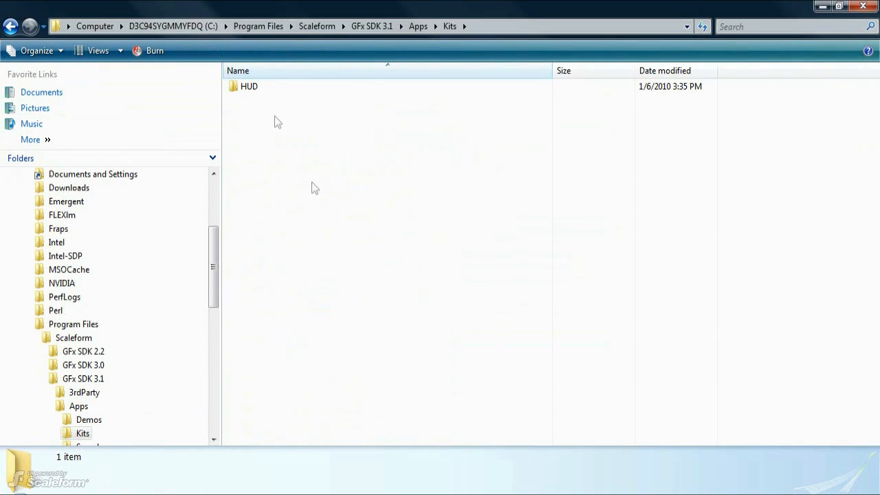
pyautogui.doubleClick(250, 85)
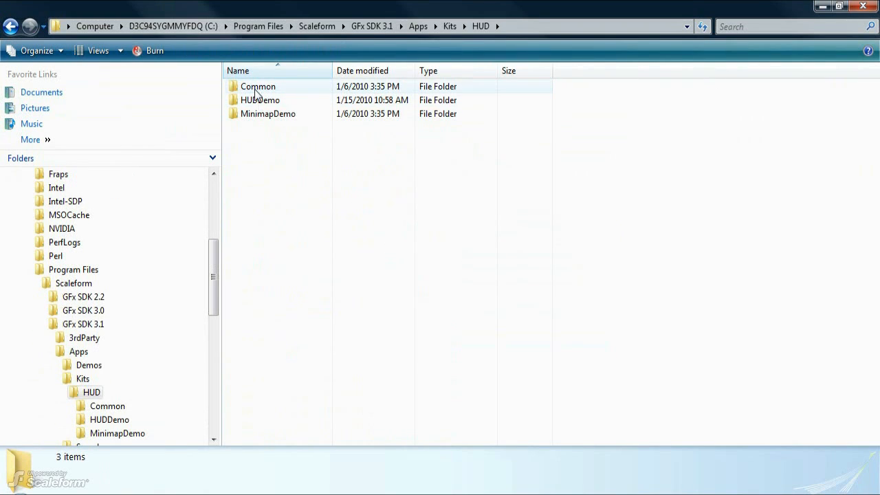
pyautogui.doubleClick(259, 85)
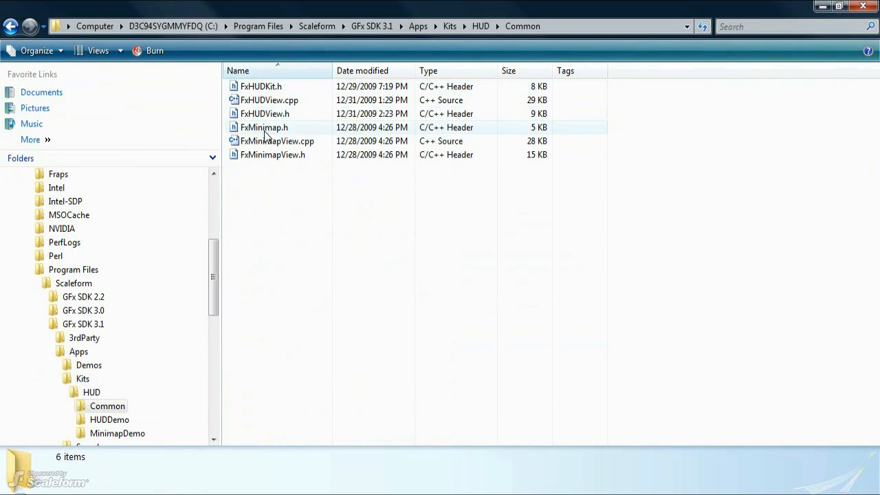
pyautogui.moveTo(259, 159)
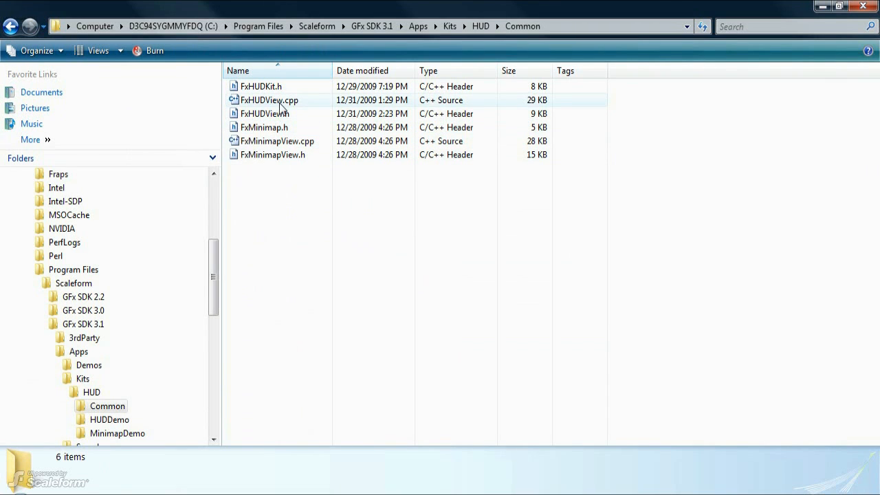
# Step: Select FxHUDView.cpp to see its details, then go back up to the HUD folder
pyautogui.click(268, 99)
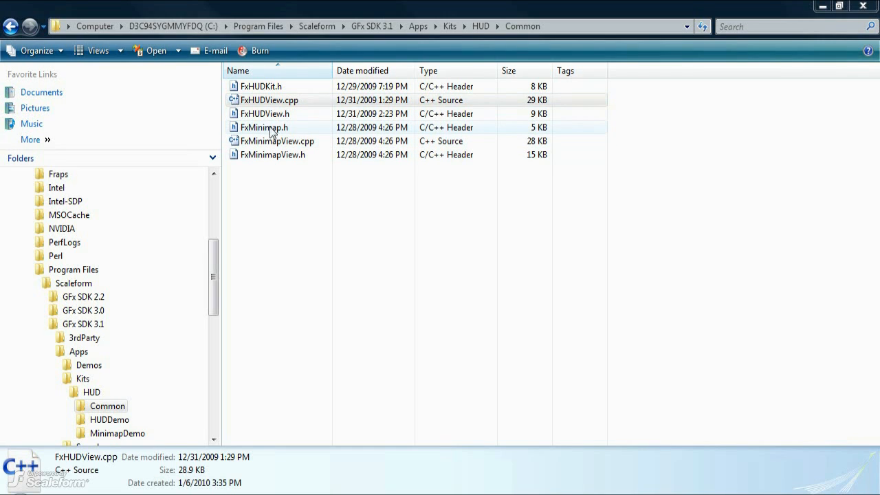
pyautogui.moveTo(275, 127)
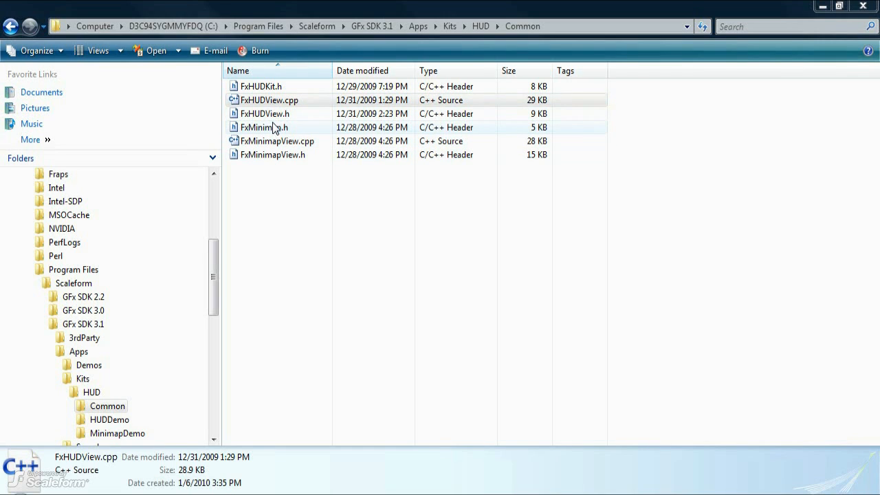
pyautogui.moveTo(275, 145)
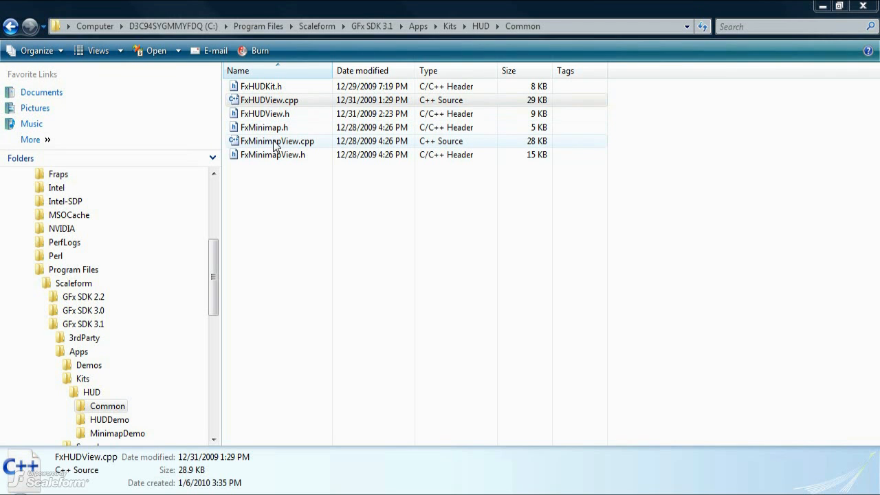
pyautogui.click(481, 25)
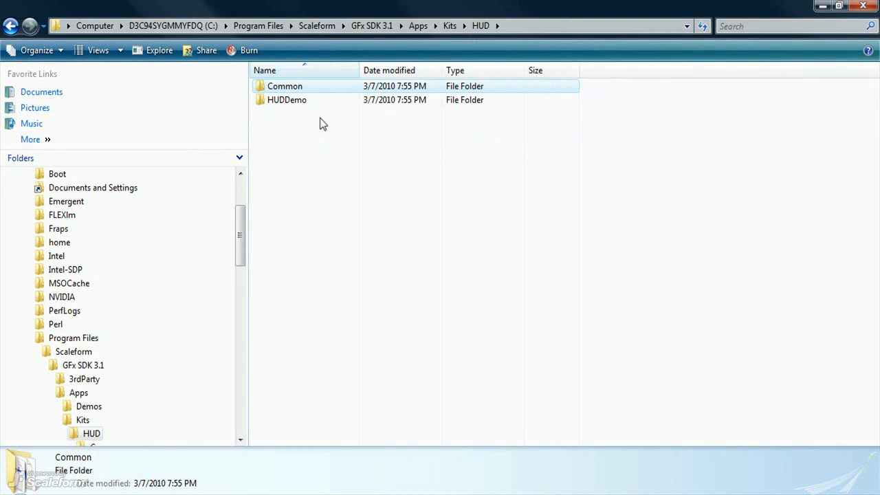
# Step: Open the HUDDemo folder to review its C++ source and header files
pyautogui.doubleClick(286, 99)
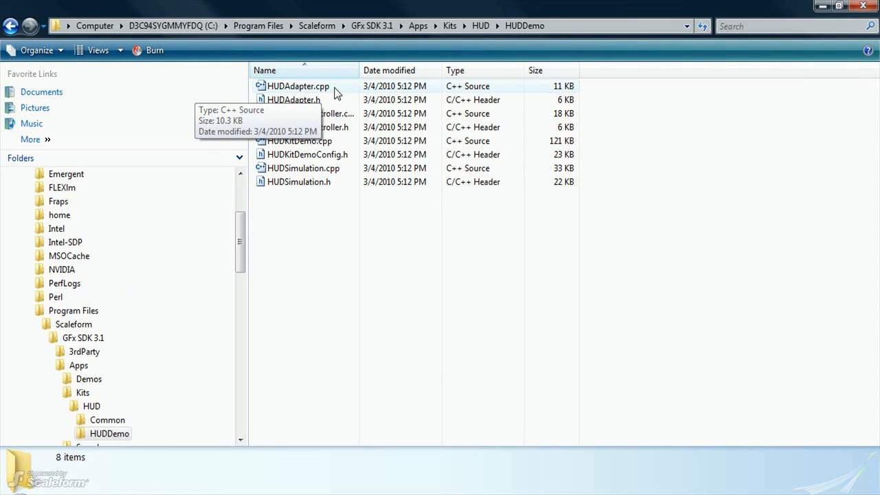
pyautogui.moveTo(338, 150)
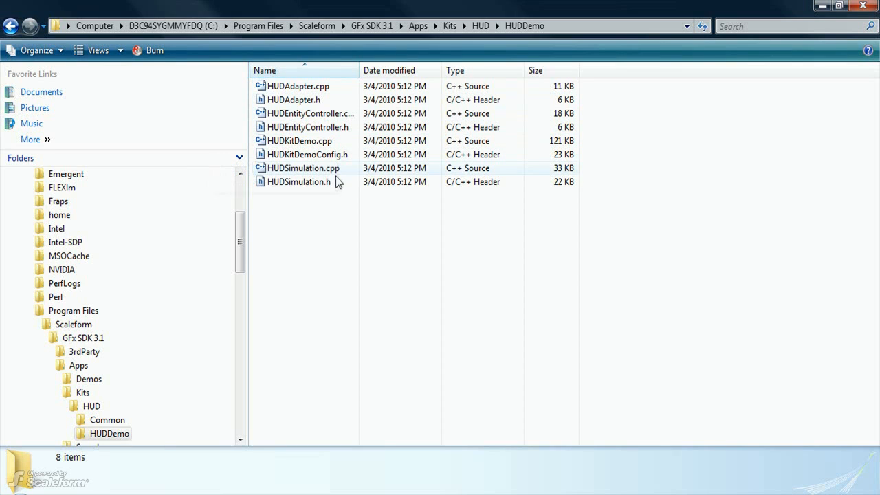
pyautogui.moveTo(313, 168)
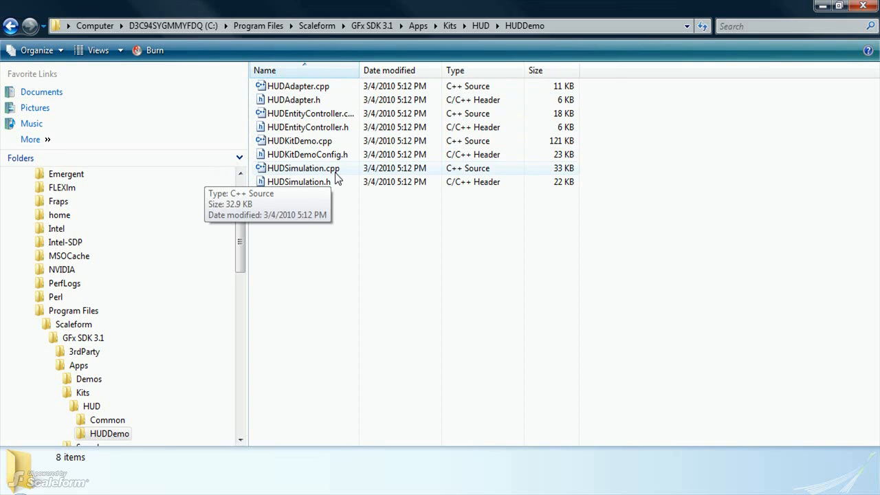
pyautogui.moveTo(350, 113)
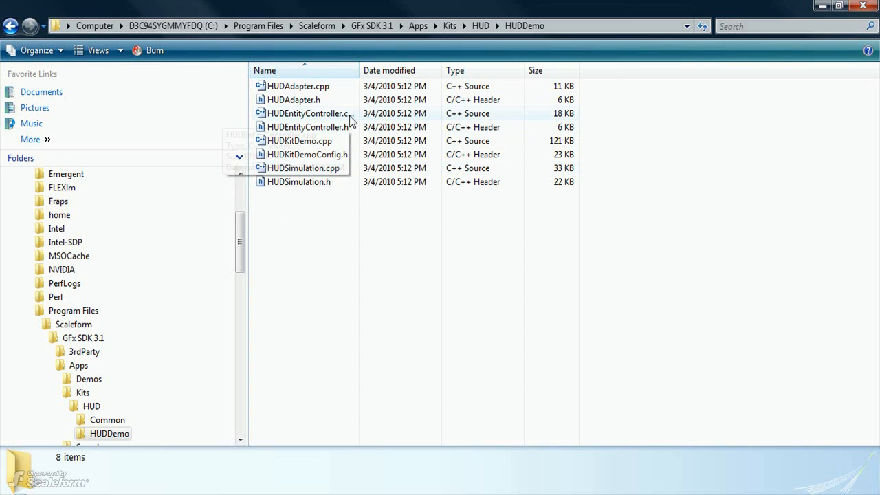
pyautogui.moveTo(305, 113)
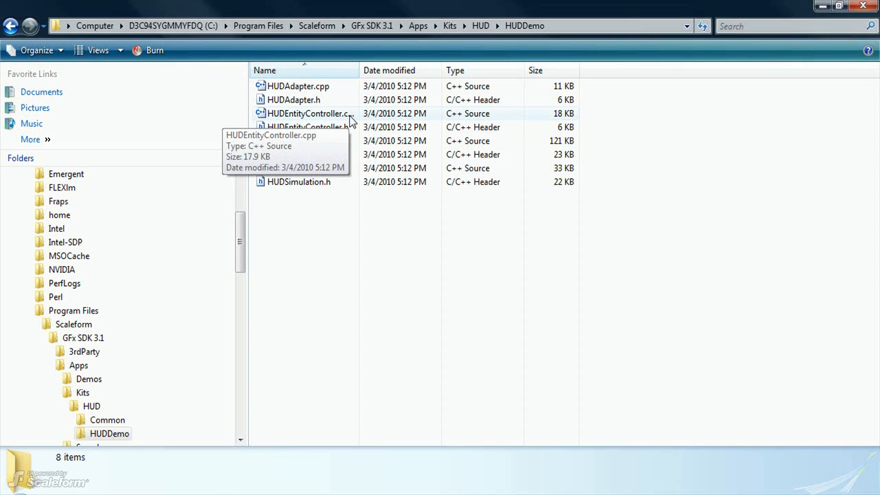
pyautogui.moveTo(371, 25)
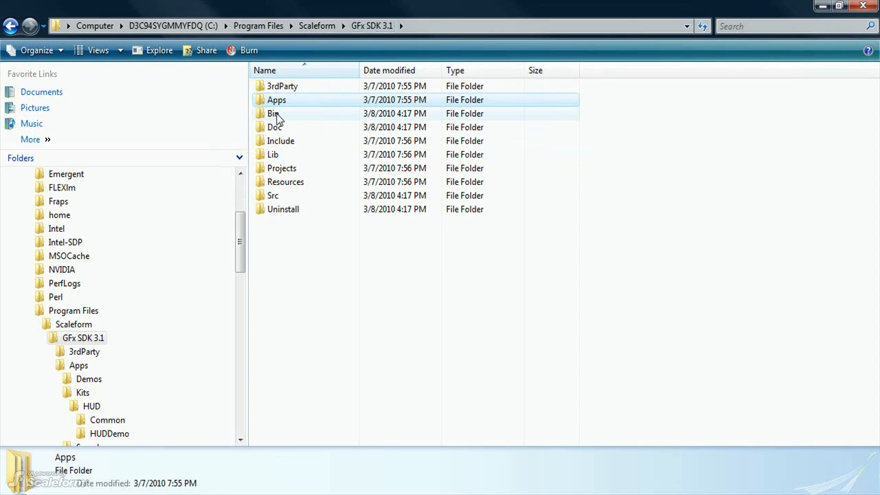
# Step: Enter the Bin folder to reach the Kits\HUD Flash files
pyautogui.doubleClick(272, 112)
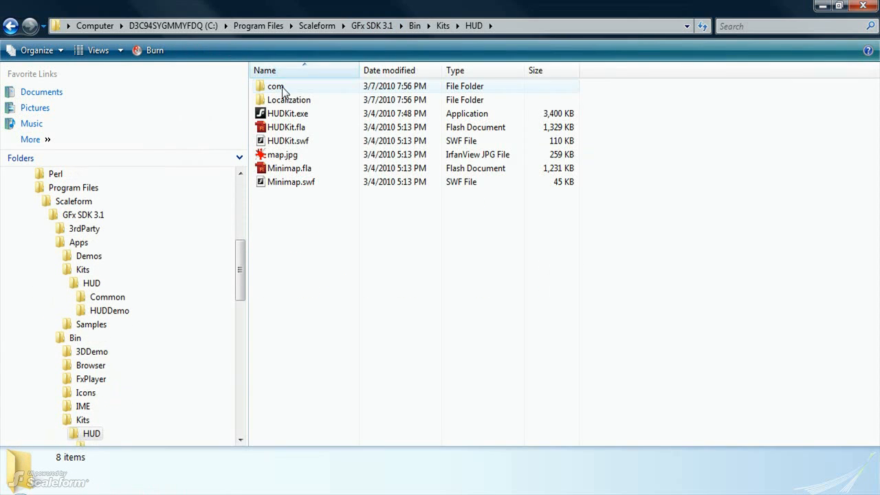
pyautogui.moveTo(347, 223)
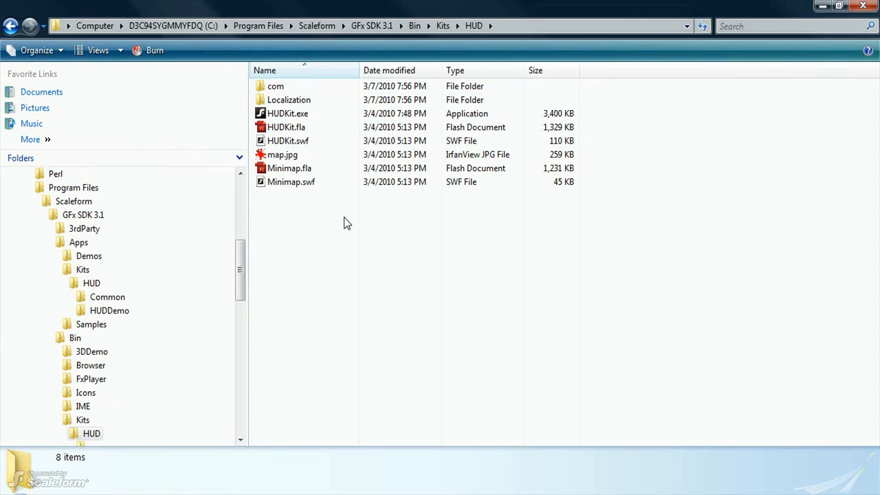
pyautogui.moveTo(313, 126)
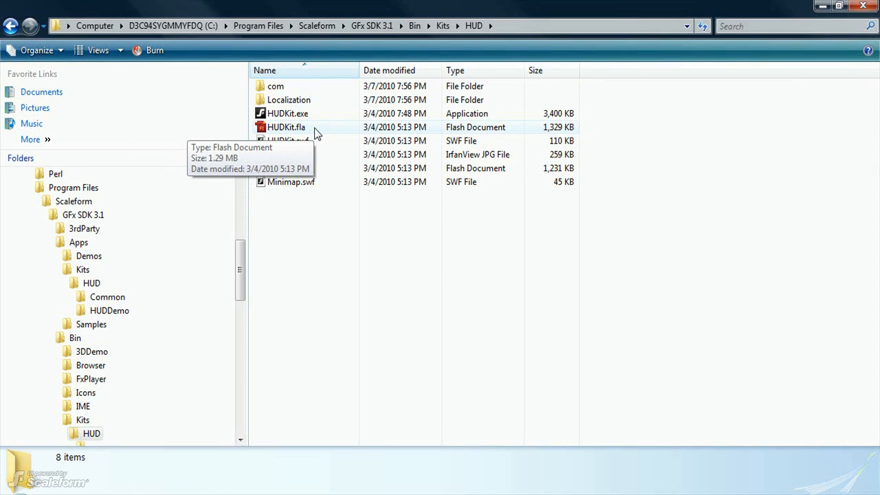
pyautogui.moveTo(317, 178)
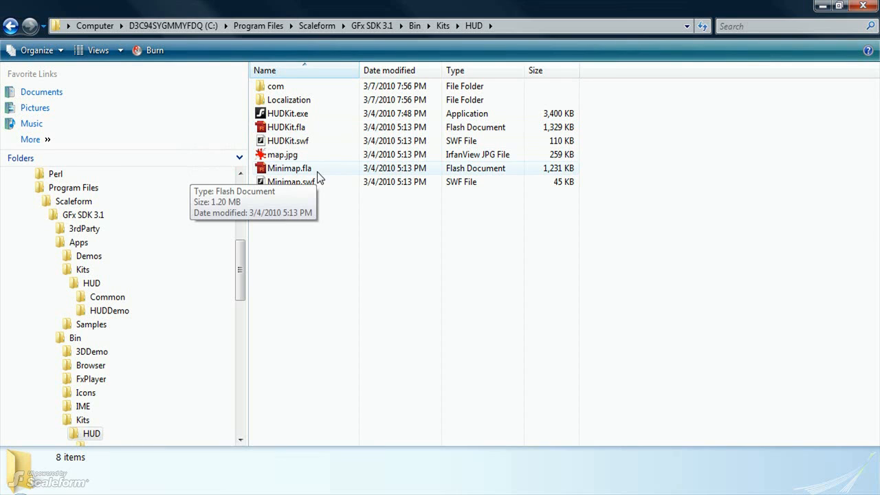
pyautogui.moveTo(330, 131)
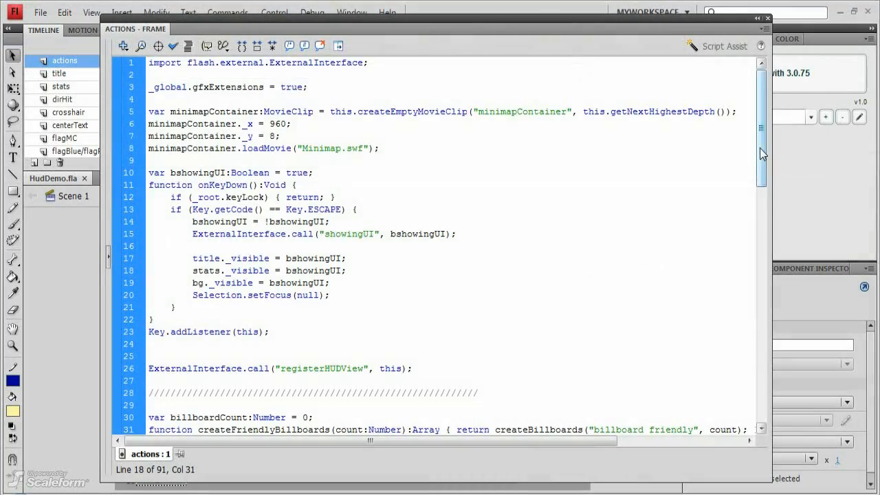
# Step: Scroll through the HudDemo frame script and highlight the registerHUDView ExternalInterface line
pyautogui.scroll(-3)
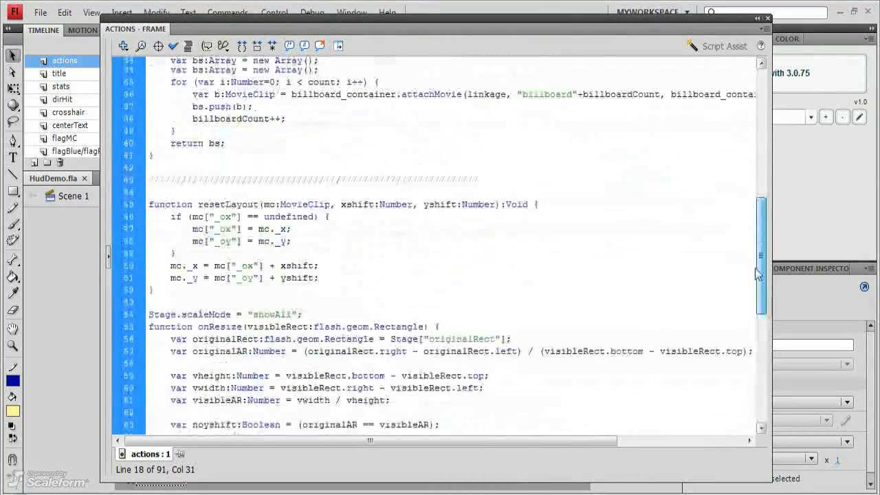
pyautogui.scroll(3)
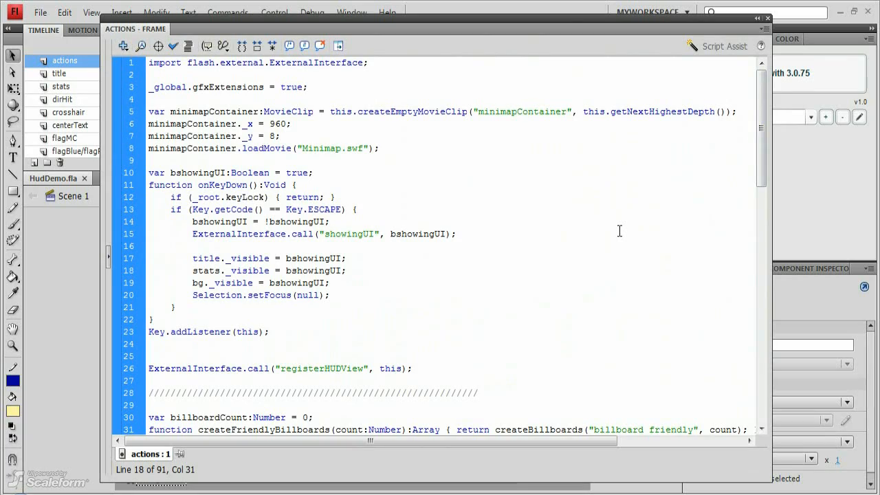
pyautogui.click(346, 269)
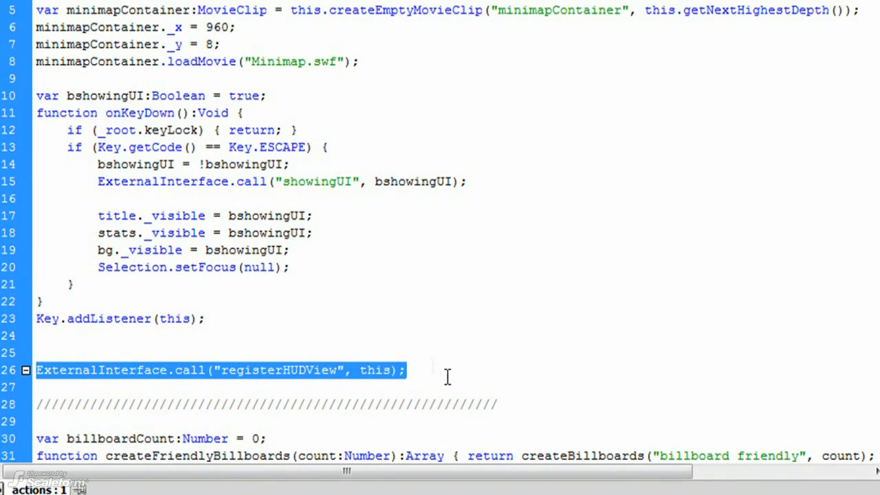
pyautogui.scroll(-3)
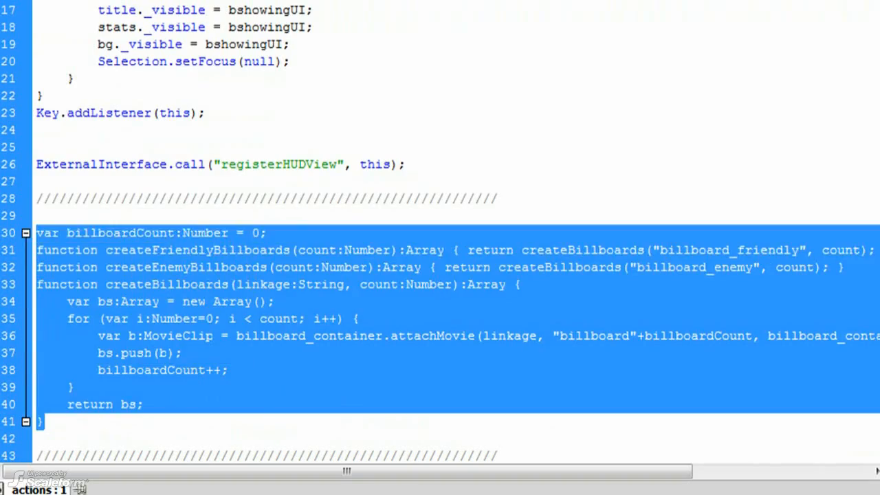
pyautogui.scroll(-3)
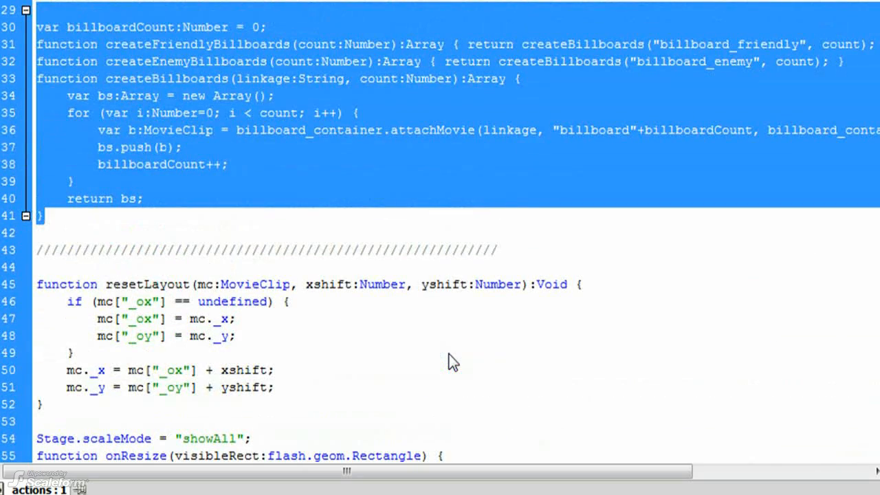
pyautogui.scroll(3)
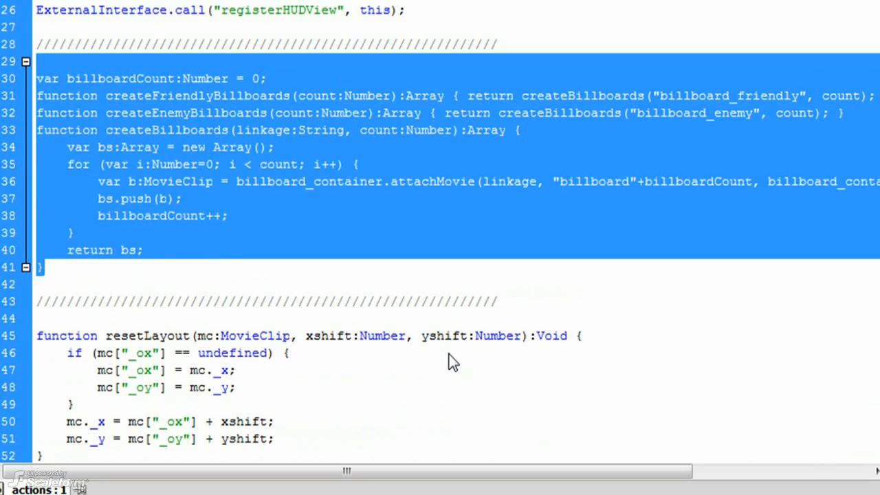
pyautogui.scroll(-3)
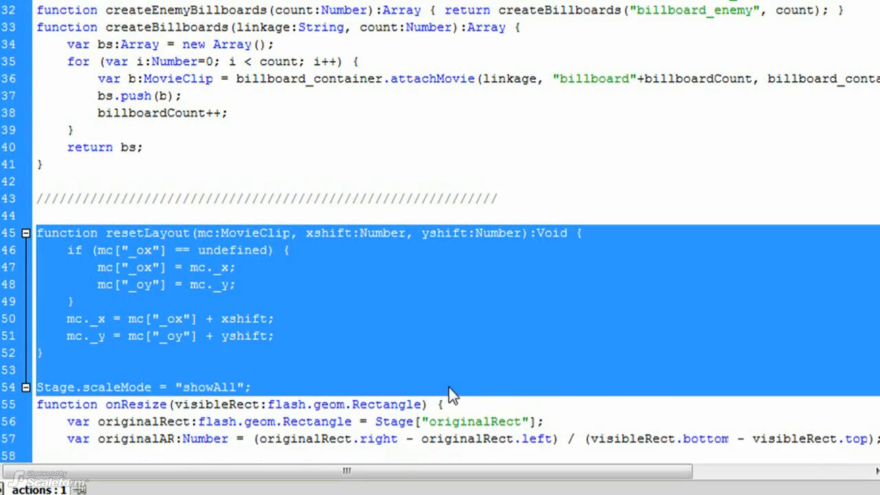
pyautogui.scroll(-3)
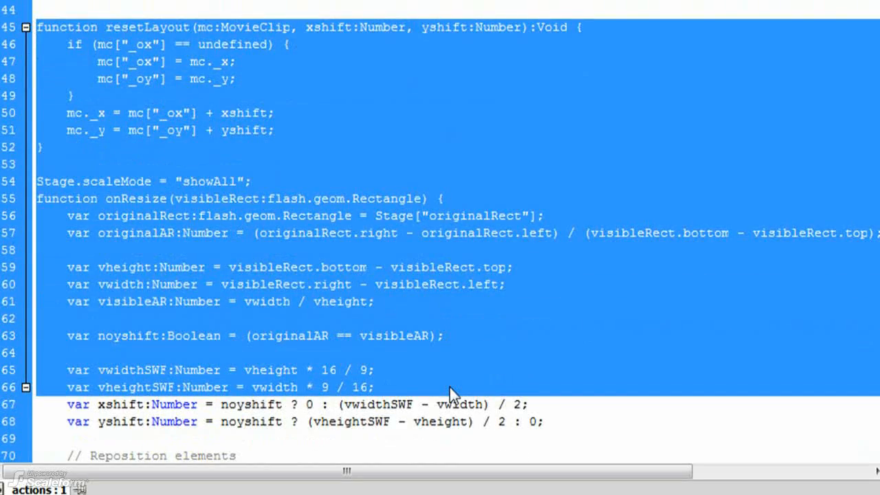
pyautogui.scroll(-3)
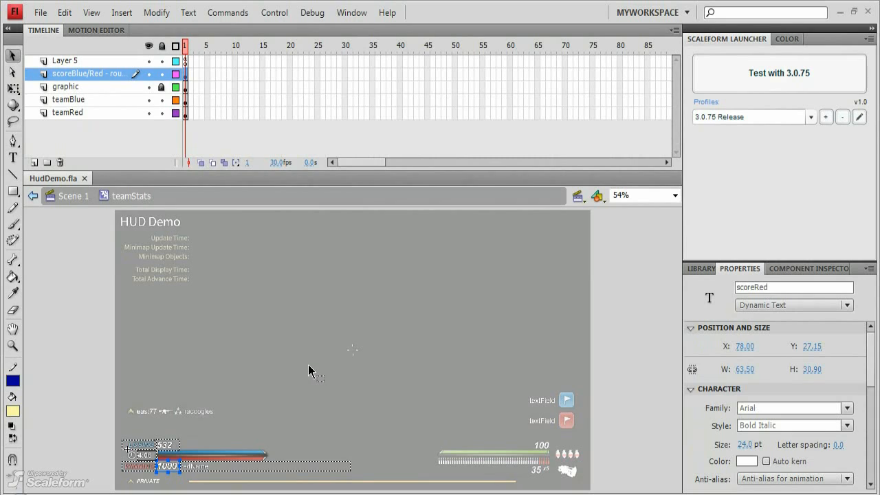
pyautogui.moveTo(244, 453)
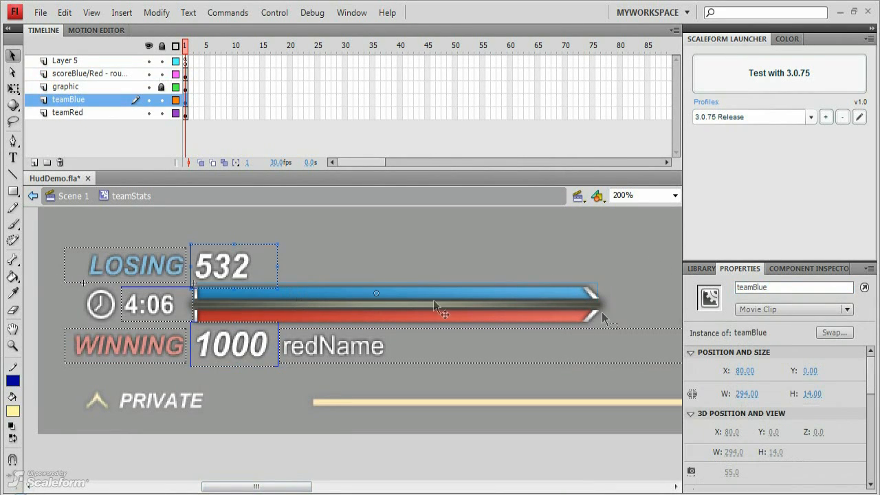
# Step: Select the red team bar to show the teamRed instance properties
pyautogui.click(68, 112)
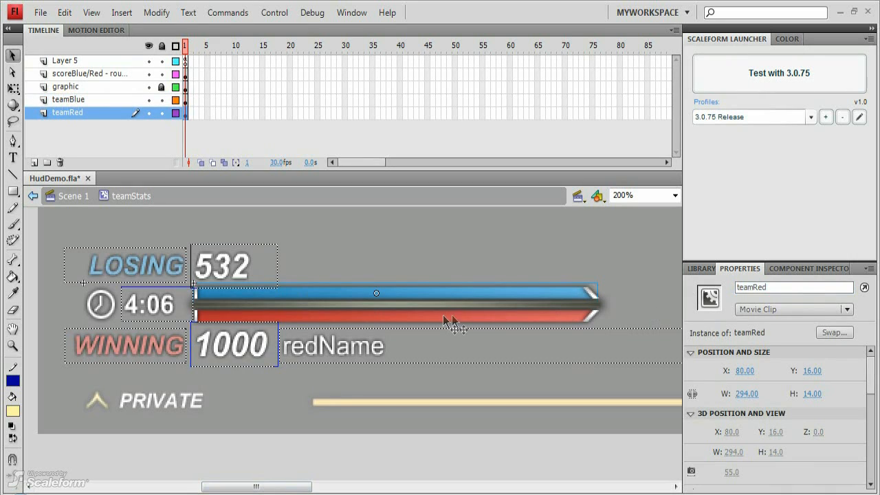